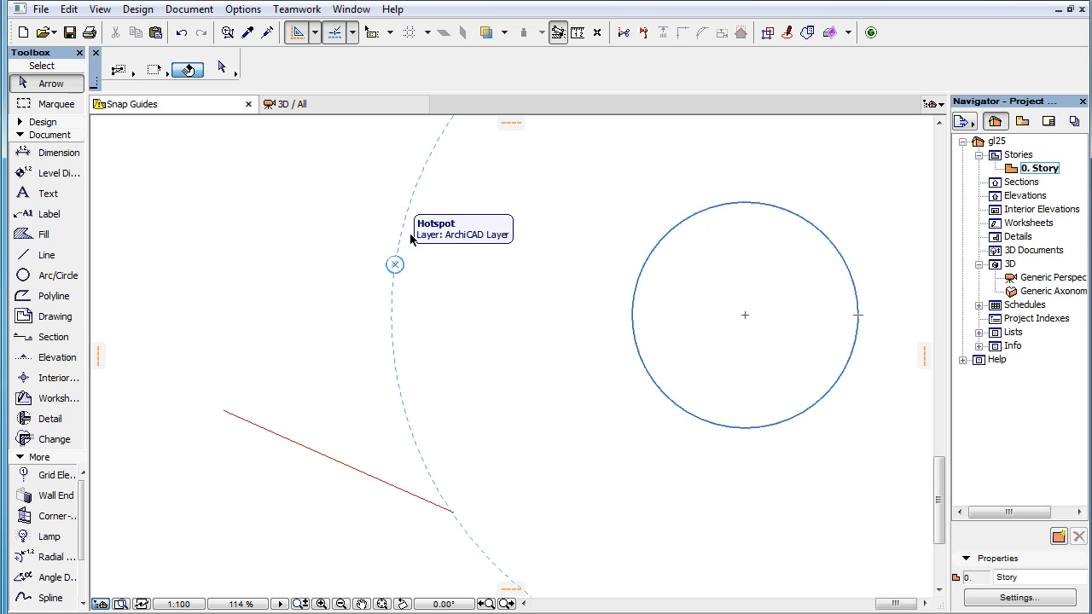
pyautogui.moveTo(700, 211)
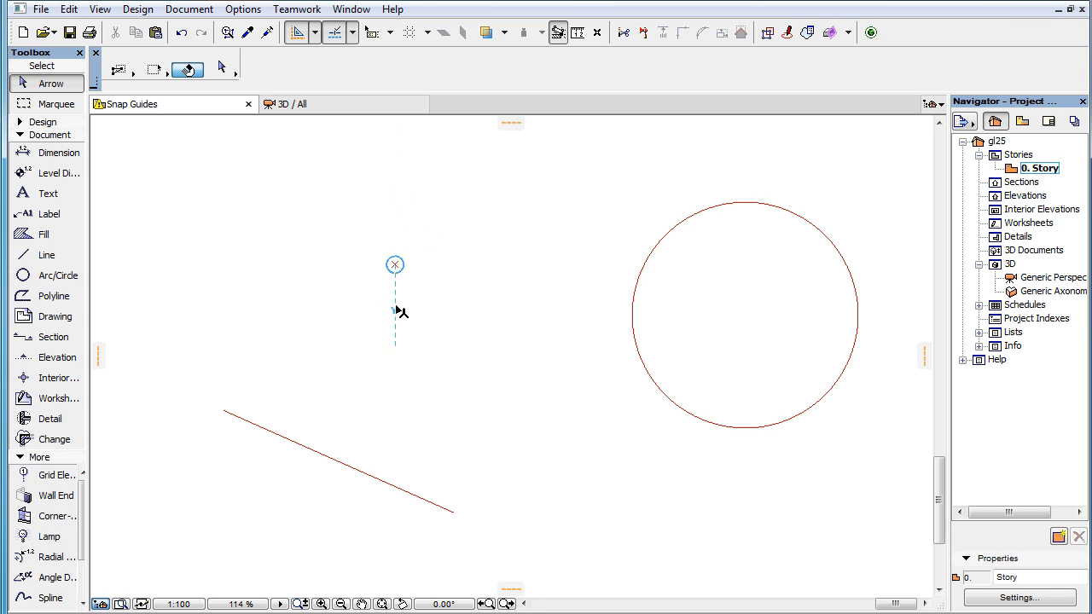
pyautogui.moveTo(398, 429)
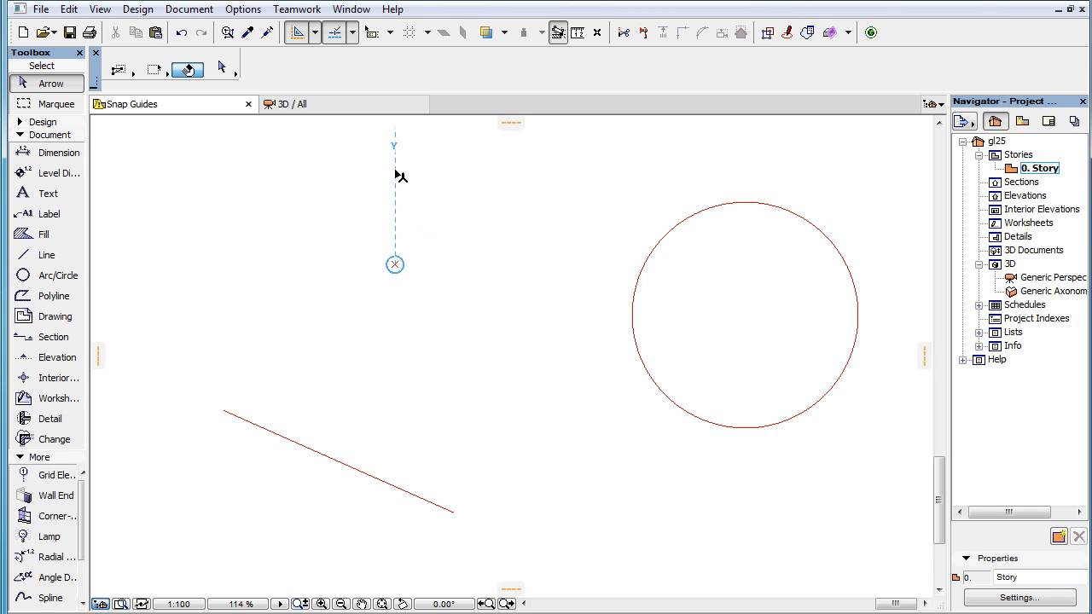
pyautogui.moveTo(410, 190)
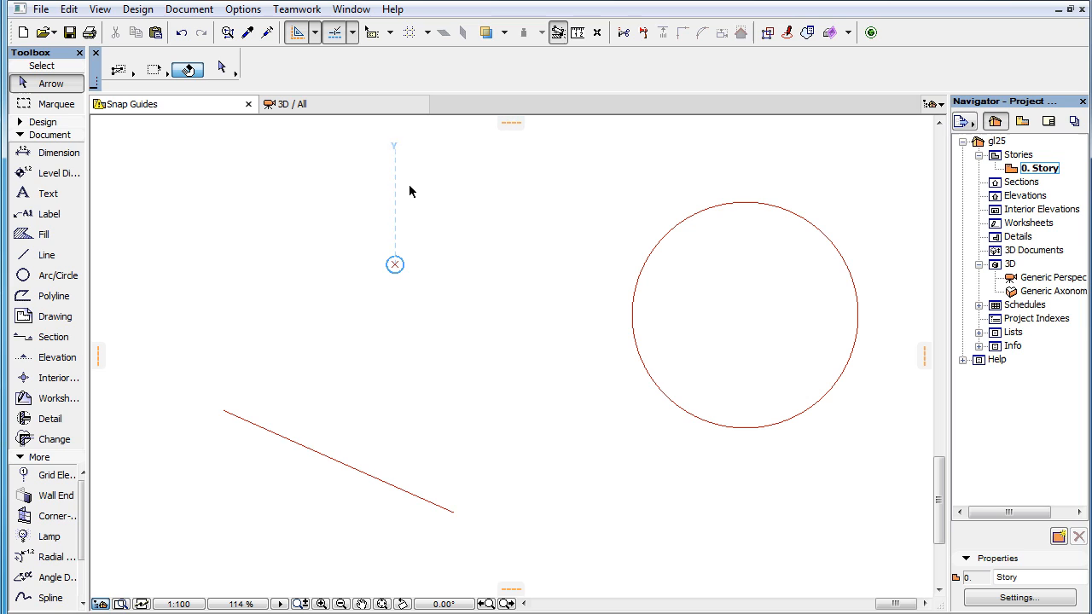
pyautogui.moveTo(479, 197)
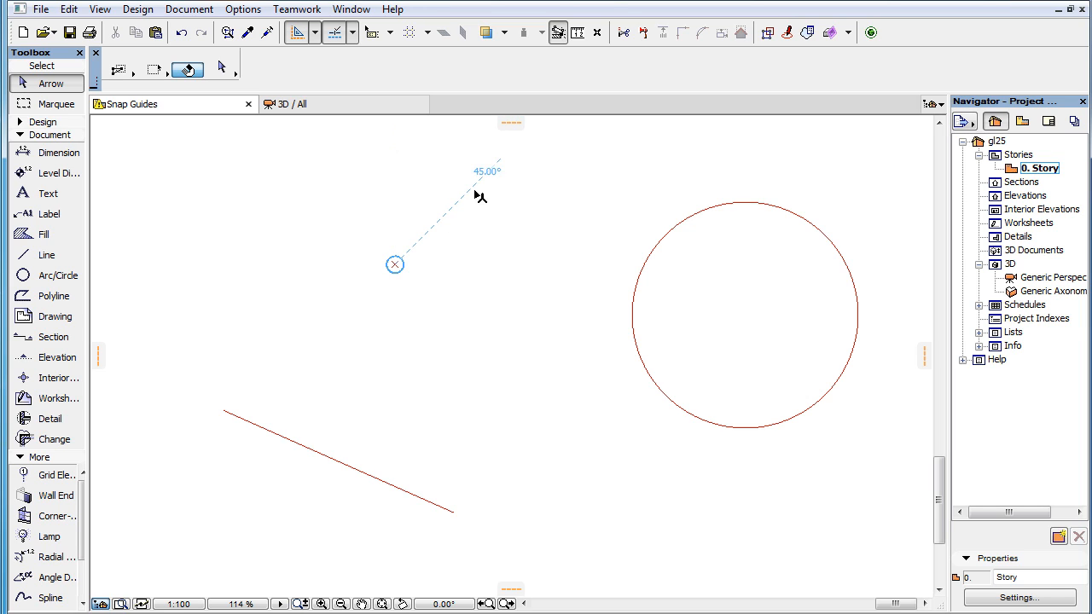
pyautogui.moveTo(437, 233)
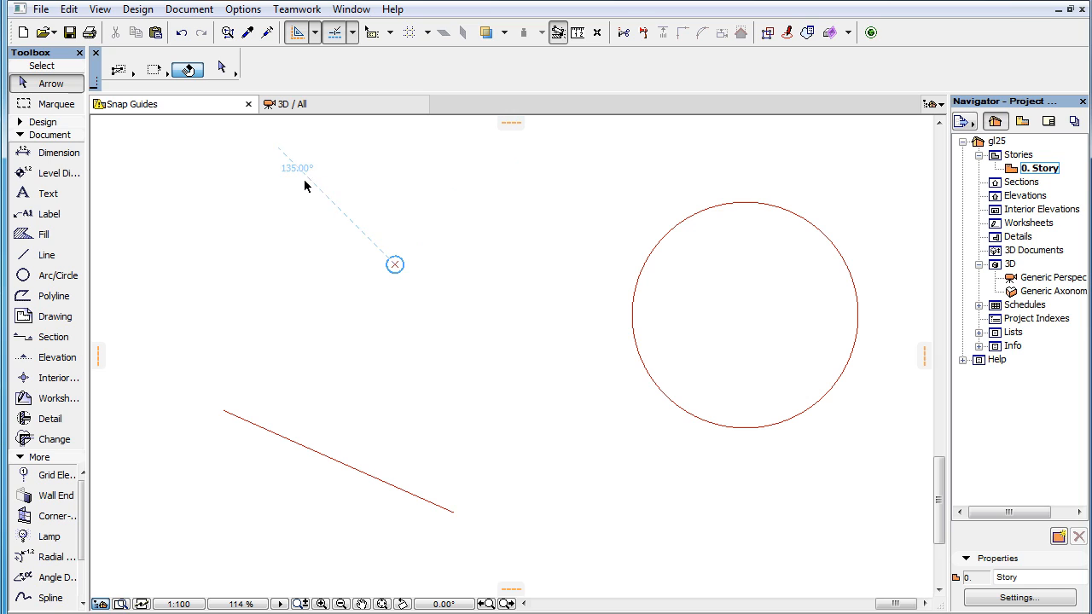
pyautogui.moveTo(322, 355)
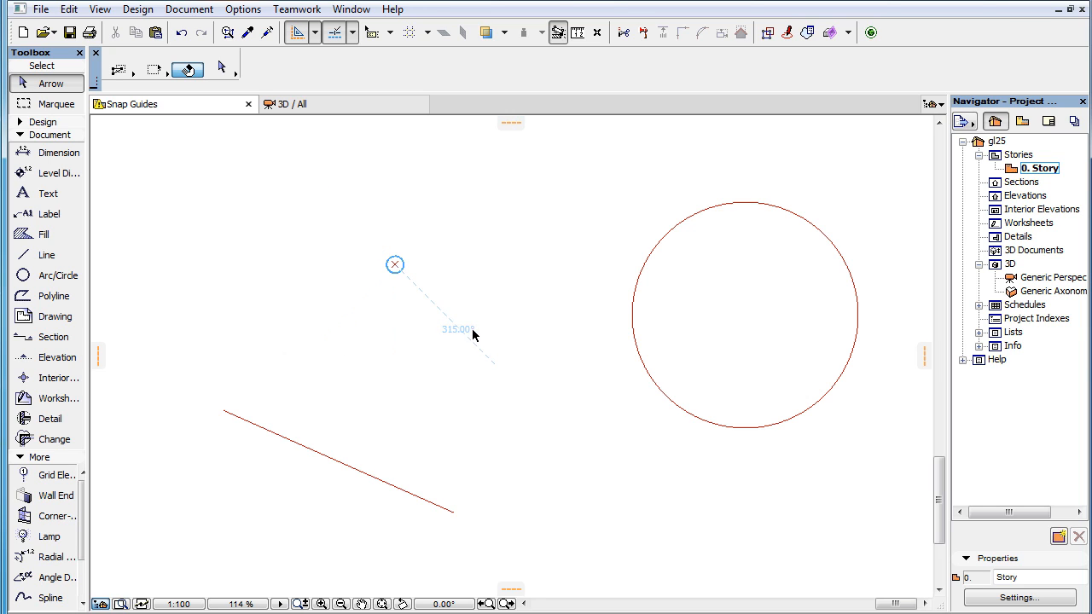
pyautogui.moveTo(508, 381)
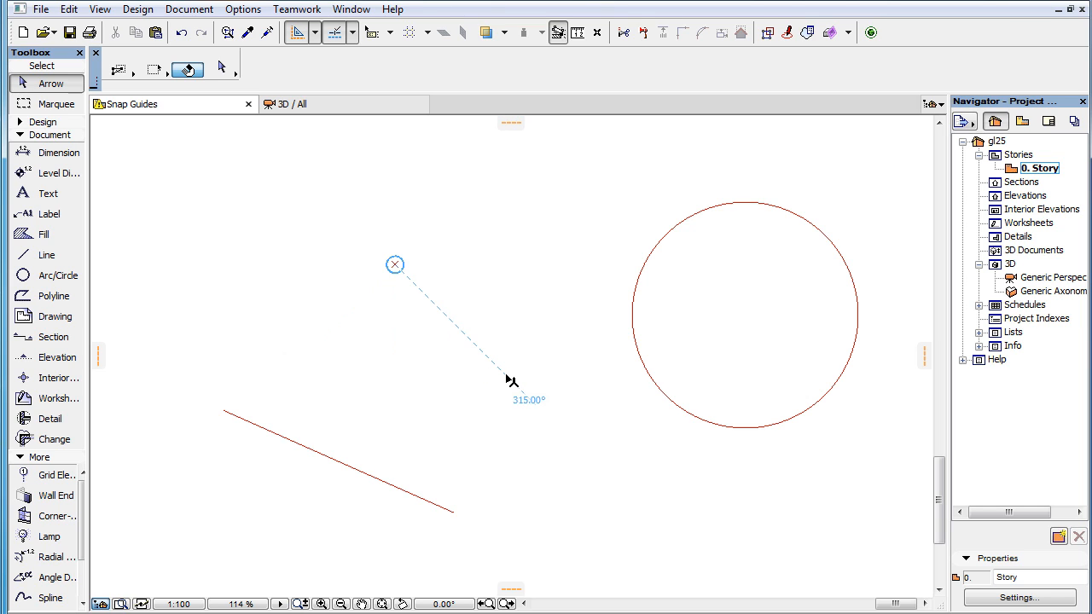
pyautogui.moveTo(396, 454)
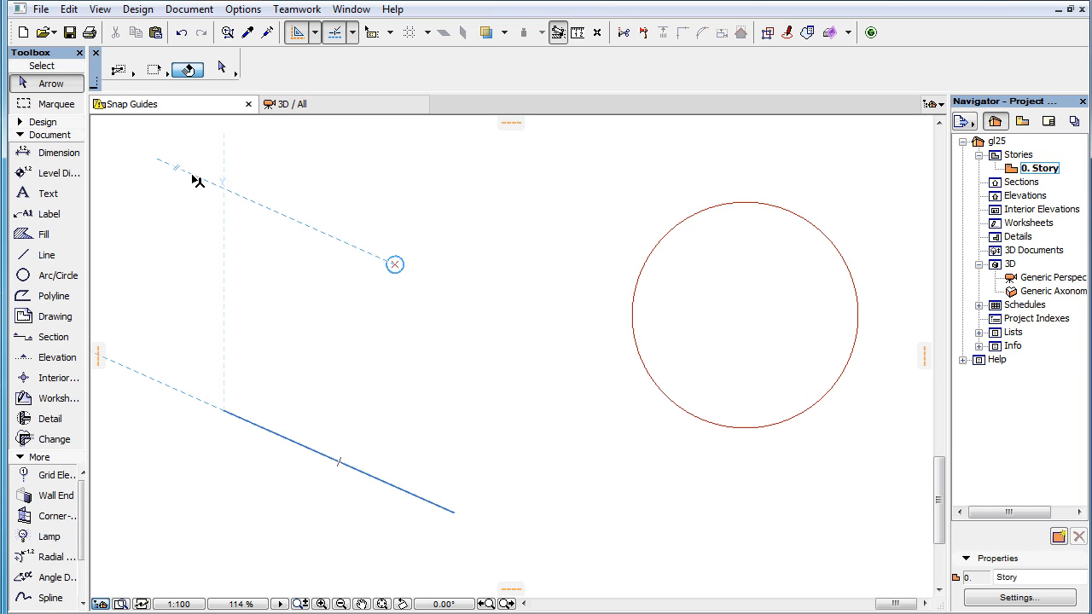
pyautogui.moveTo(215, 188)
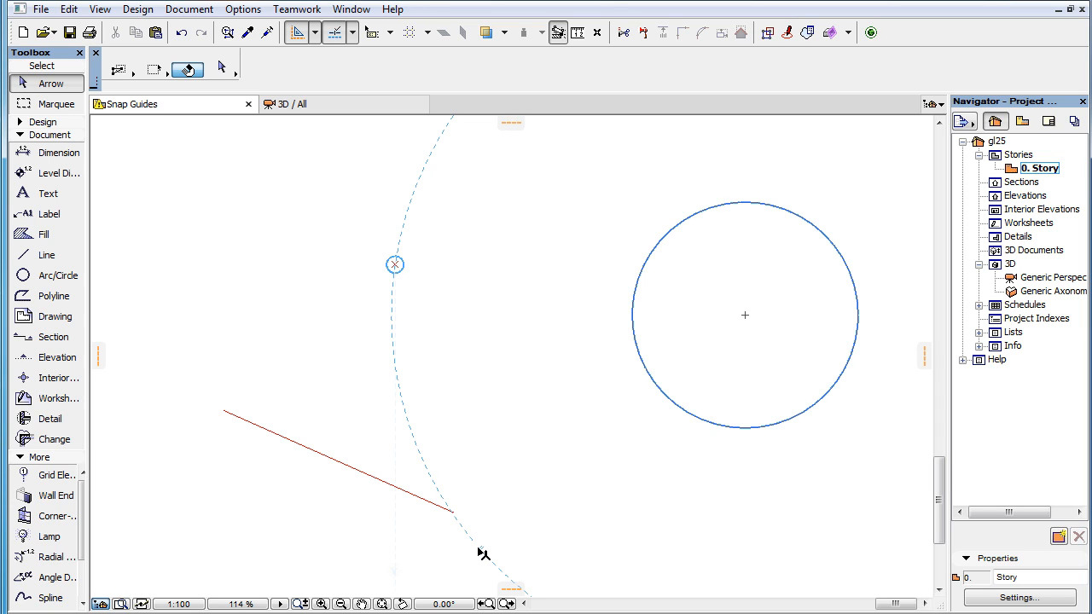
pyautogui.moveTo(500, 563)
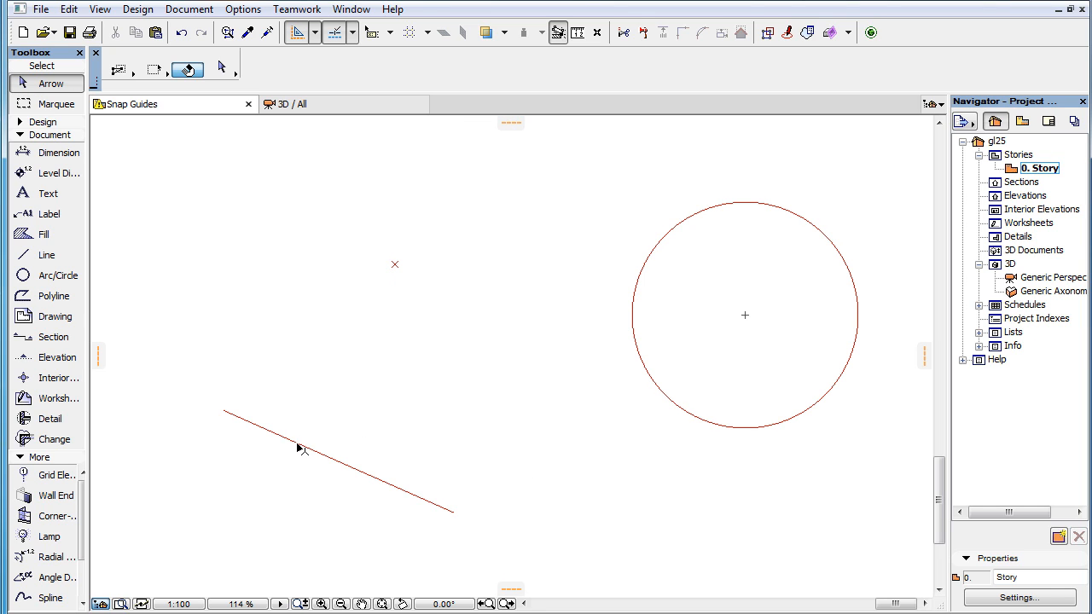
# Place a smaller second circle to the lower right of the first circle.
pyautogui.click(302, 452)
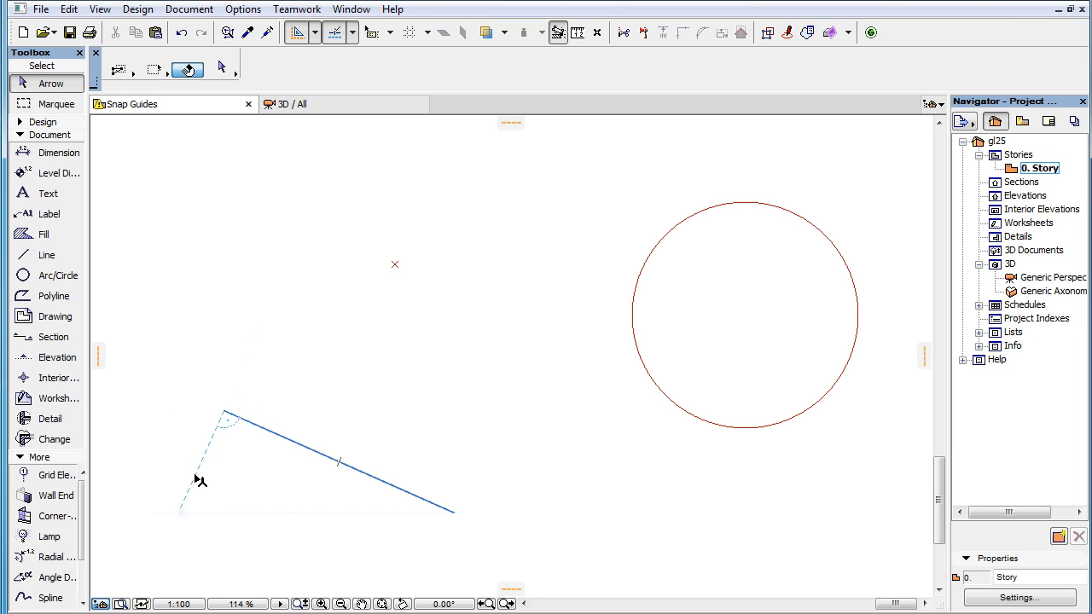
pyautogui.moveTo(213, 452)
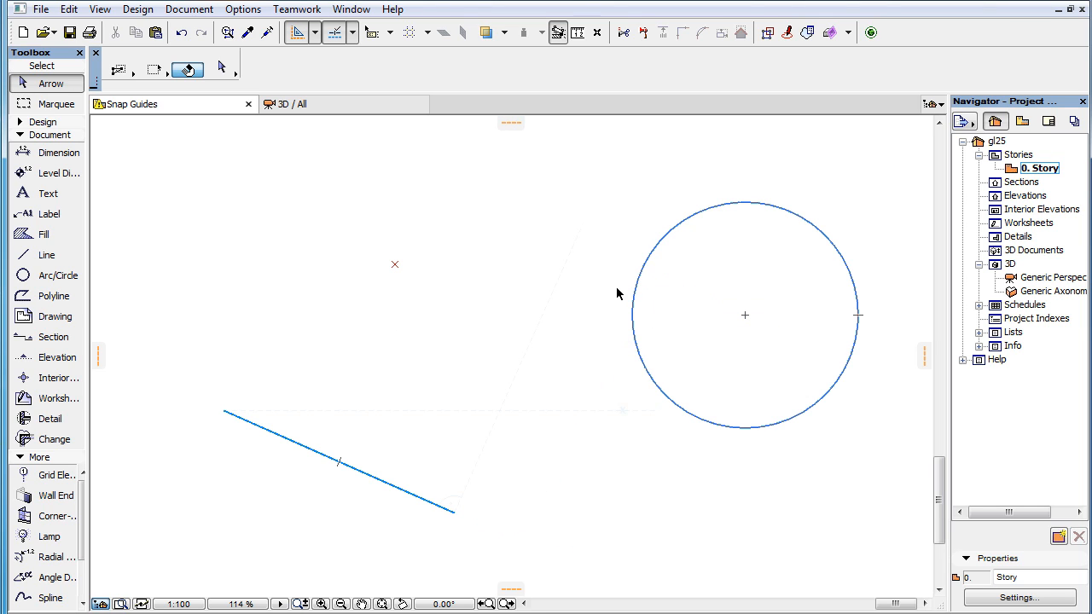
pyautogui.moveTo(638, 283)
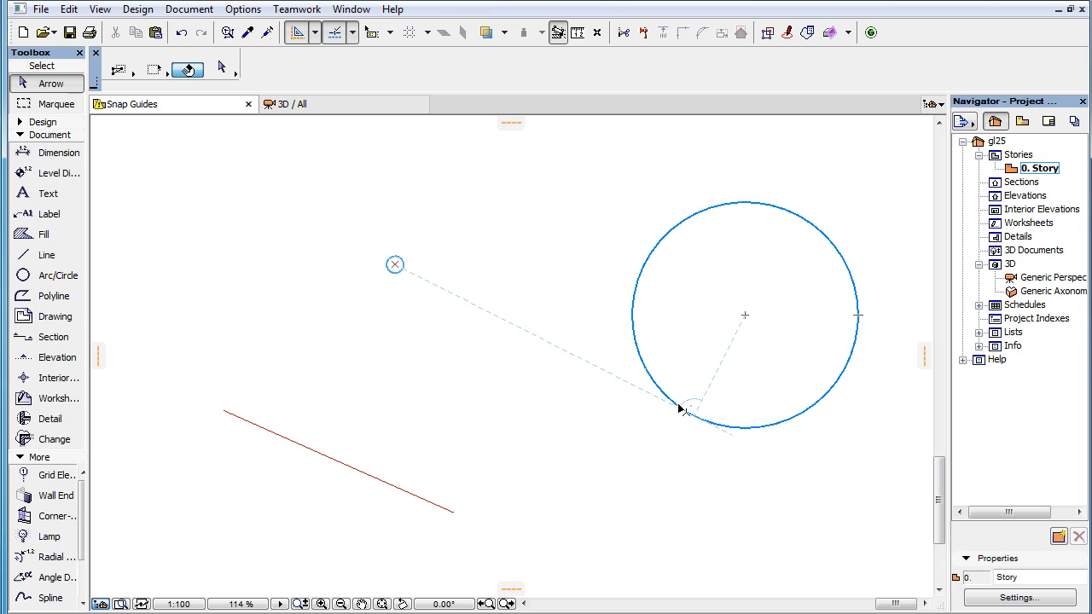
pyautogui.moveTo(691, 425)
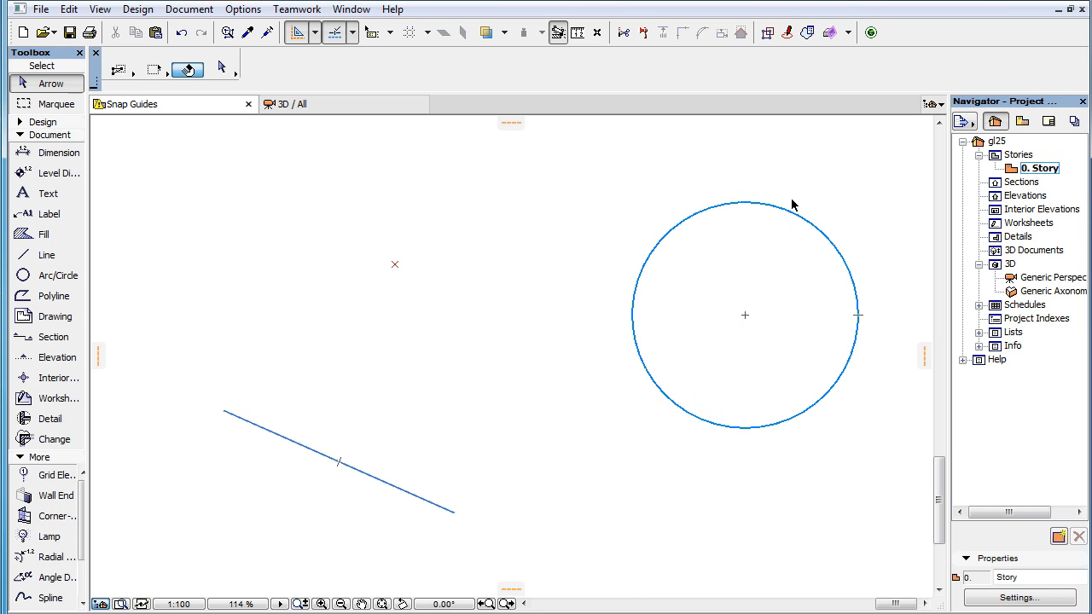
pyautogui.moveTo(797, 214)
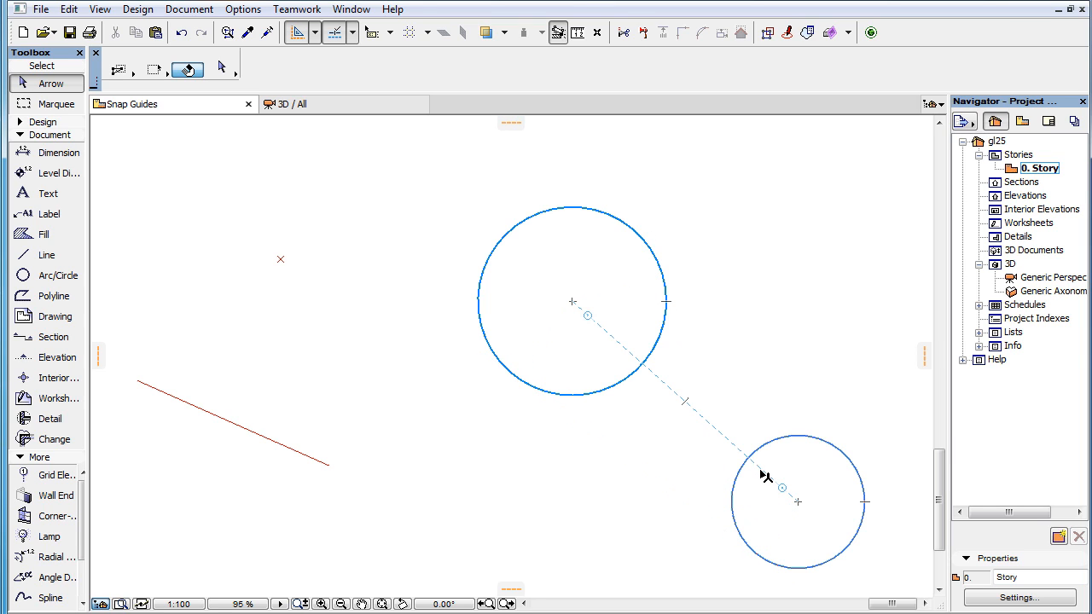
pyautogui.moveTo(770, 481)
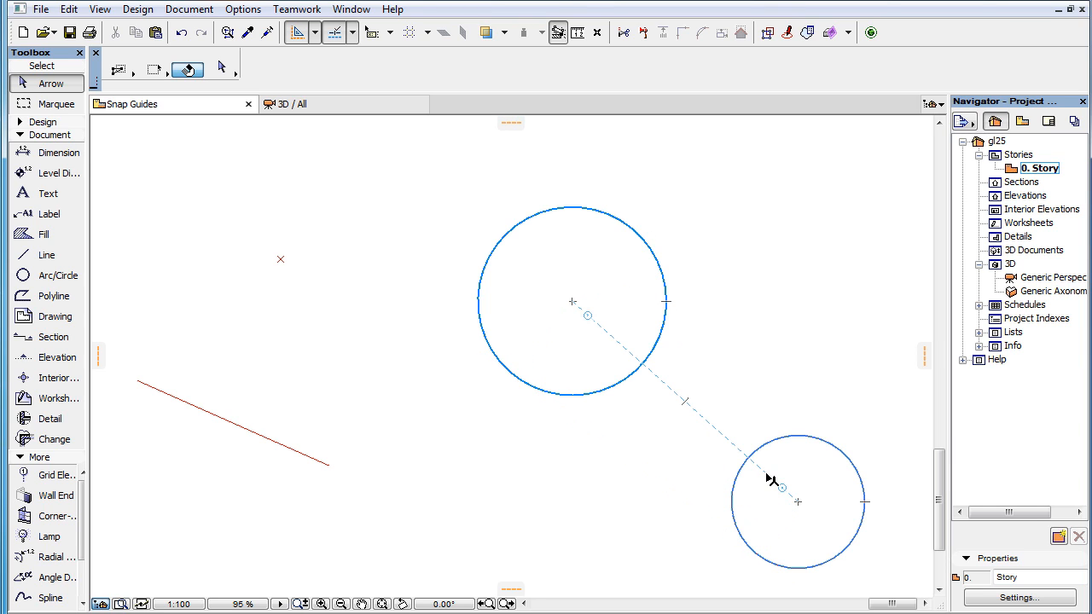
pyautogui.moveTo(599, 329)
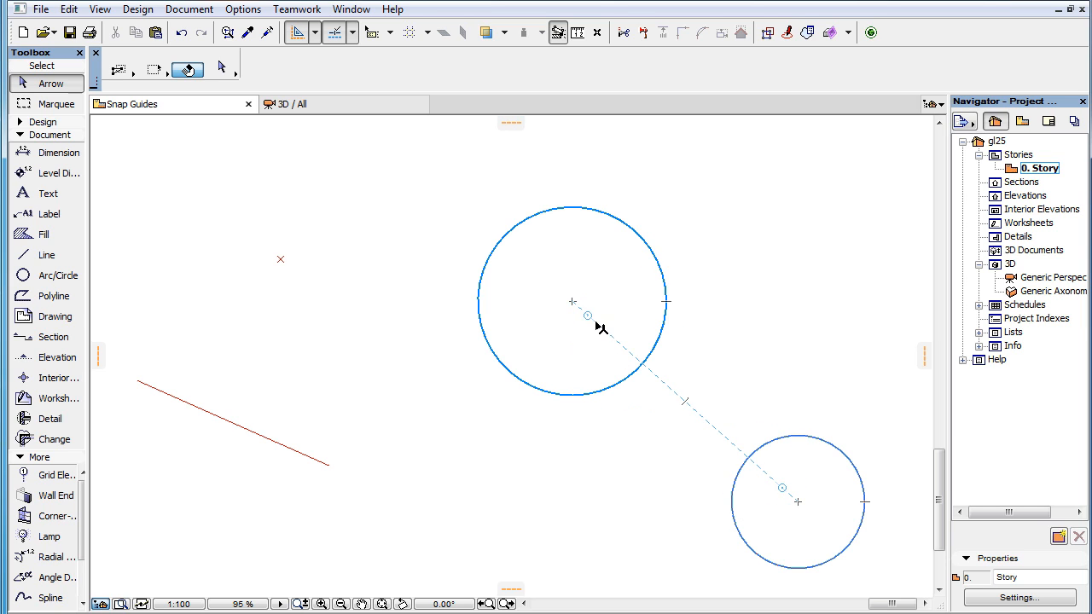
pyautogui.moveTo(626, 355)
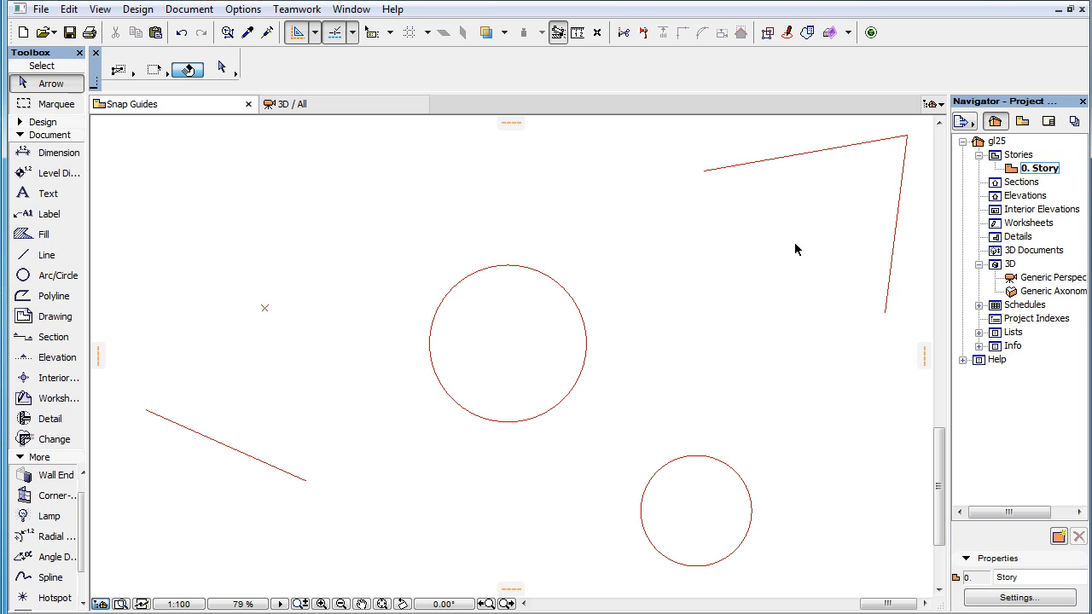
pyautogui.moveTo(251, 436)
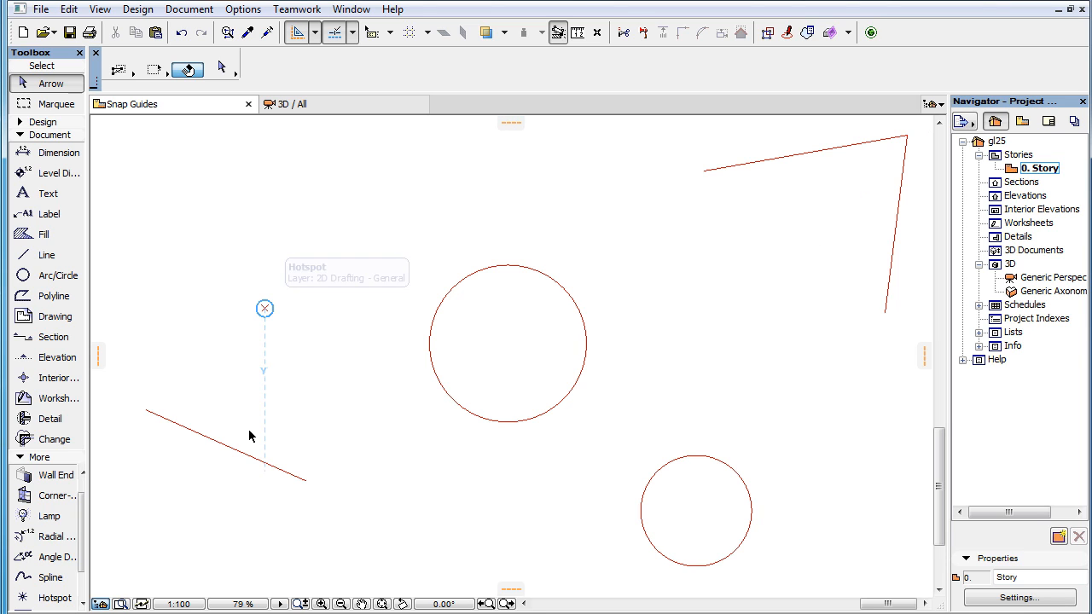
pyautogui.moveTo(201, 397)
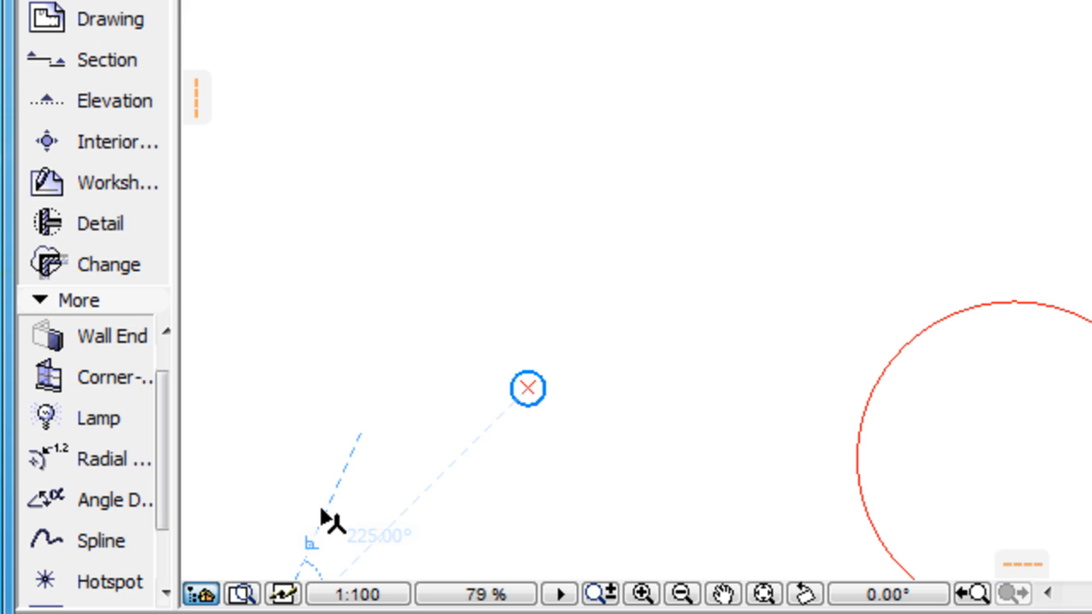
pyautogui.moveTo(484, 517)
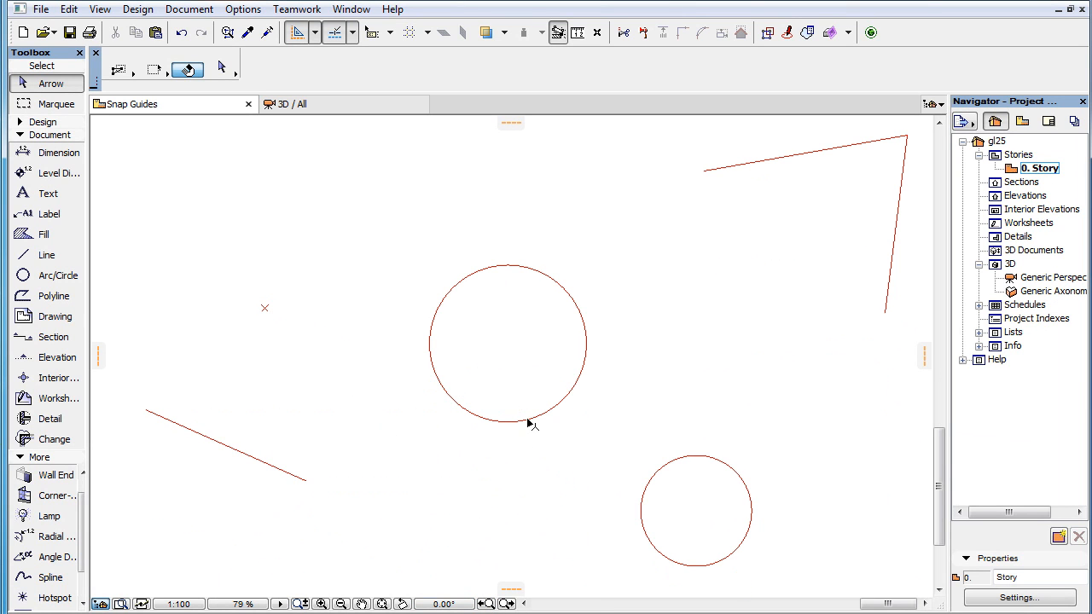
pyautogui.moveTo(519, 383)
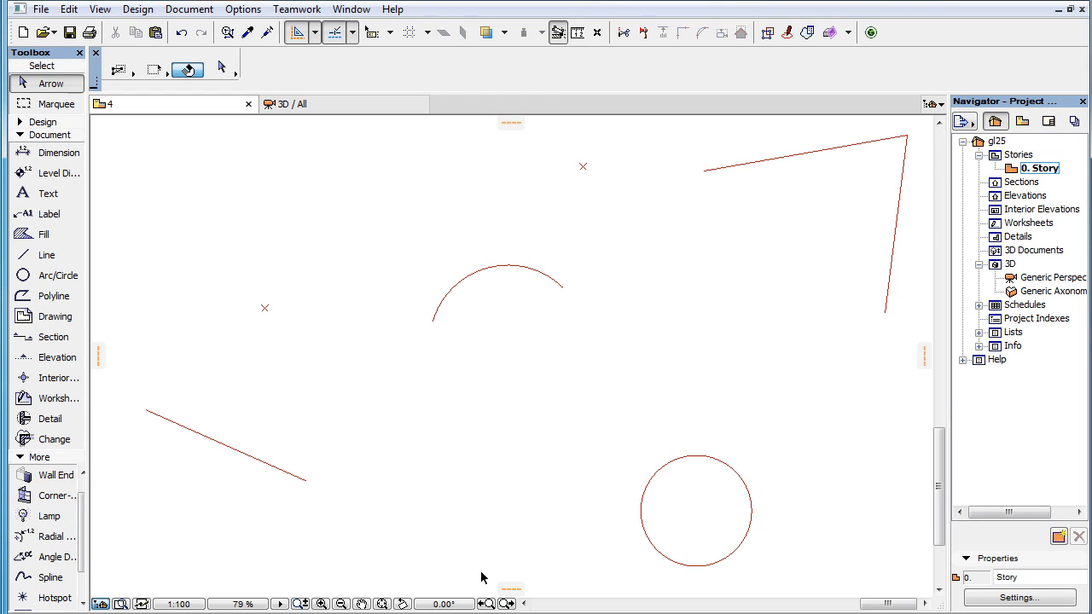
# Hover over the upper arc to display its dashed full-circle guide.
pyautogui.click(271, 465)
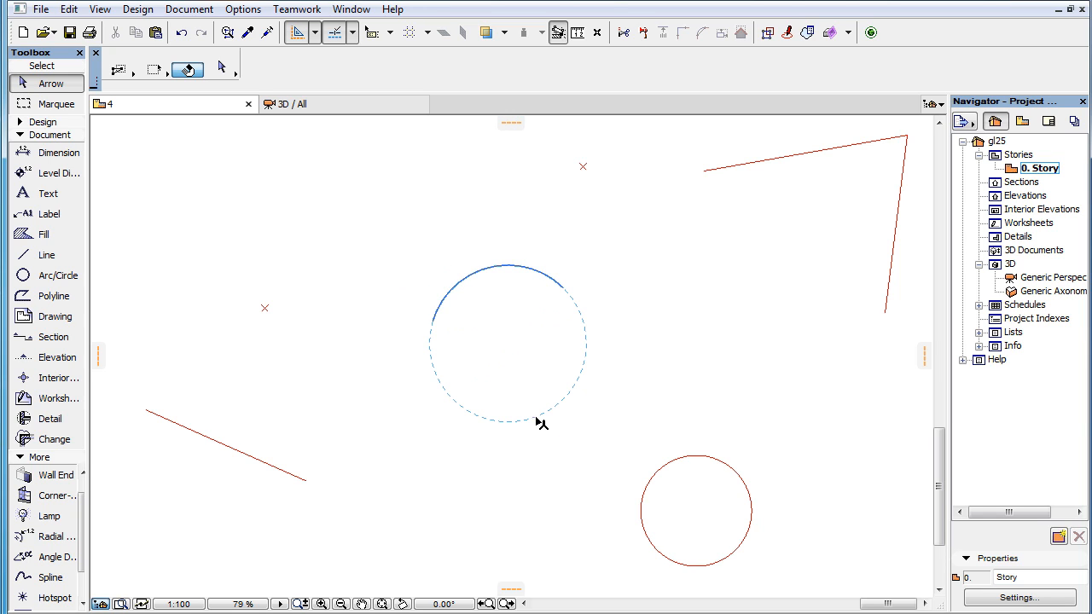
pyautogui.moveTo(520, 422)
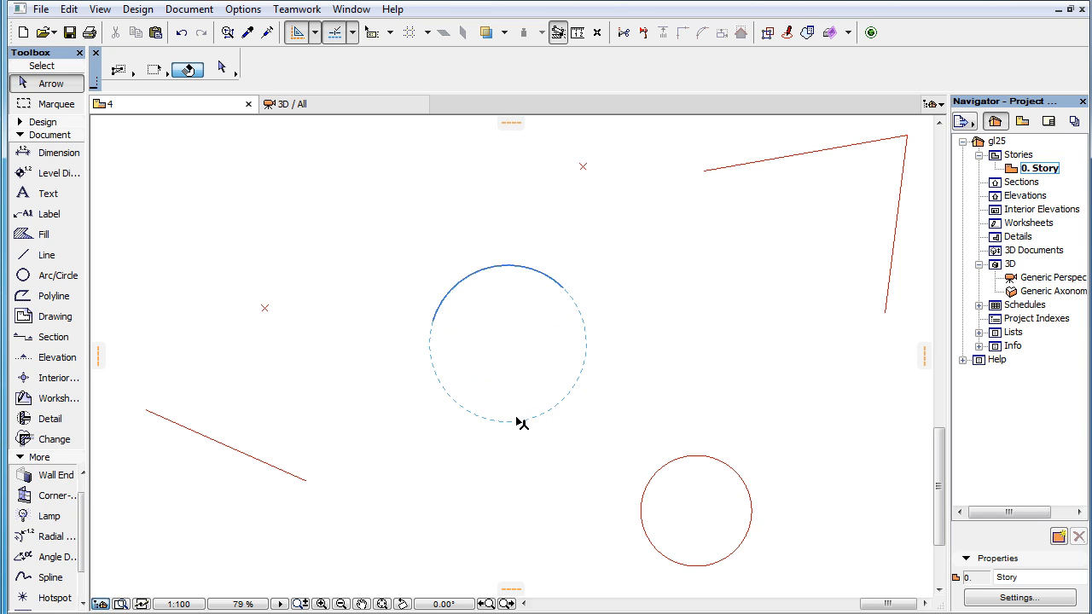